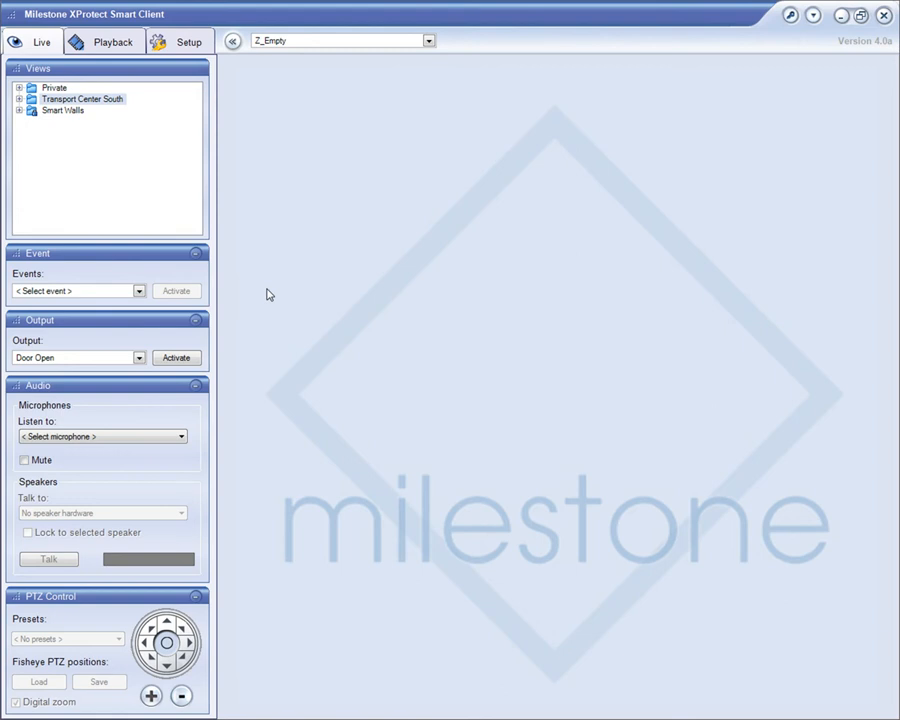
mouse_move(238, 273)
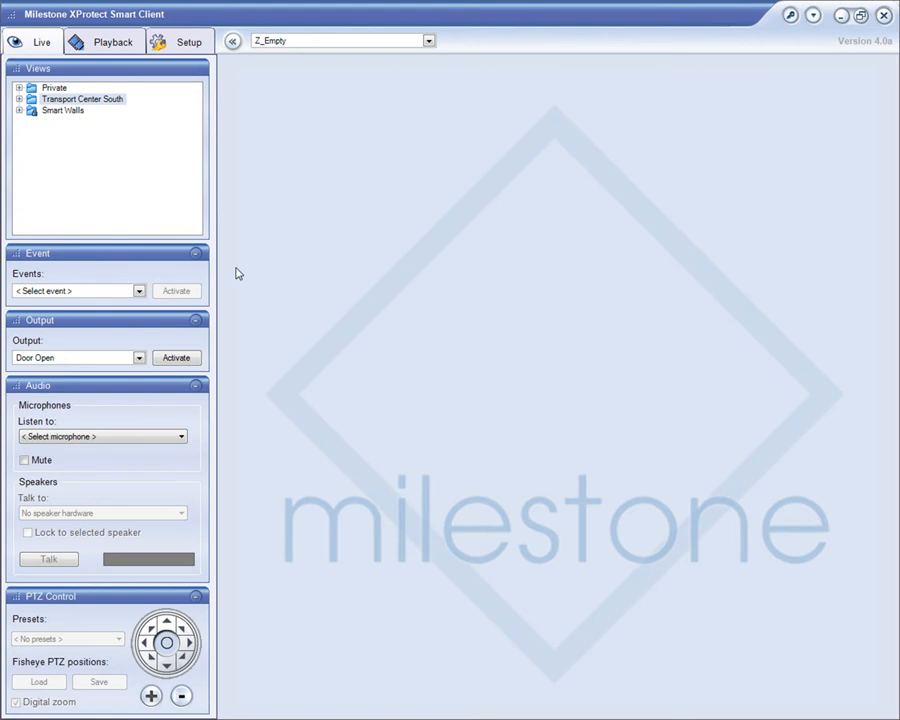
Step: Expand Transport Center South > Views and open '_Map with Smart Wall Control'
left_click(19, 99)
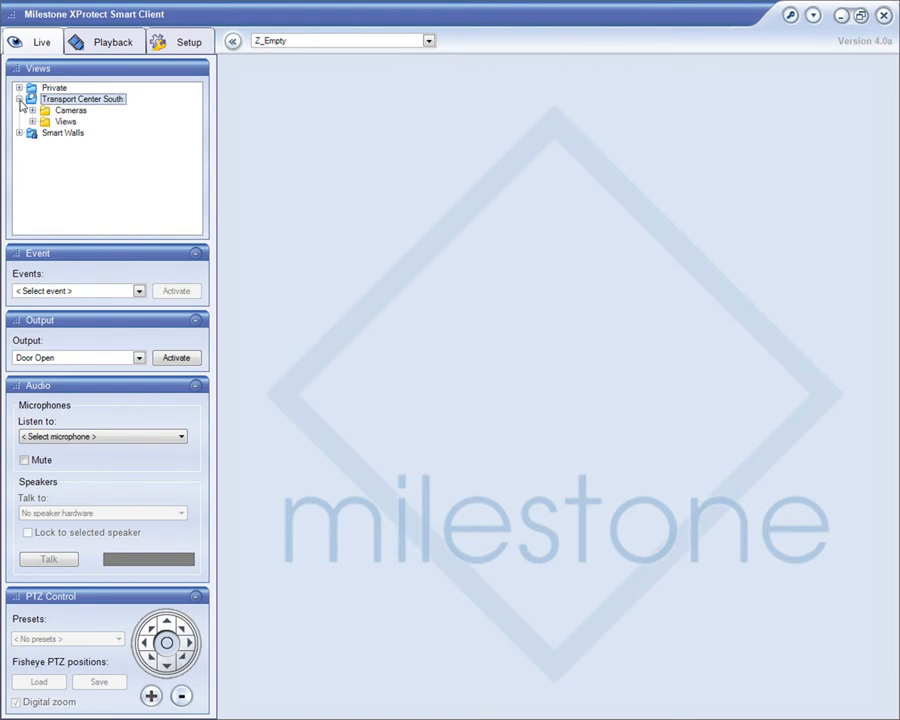
left_click(33, 121)
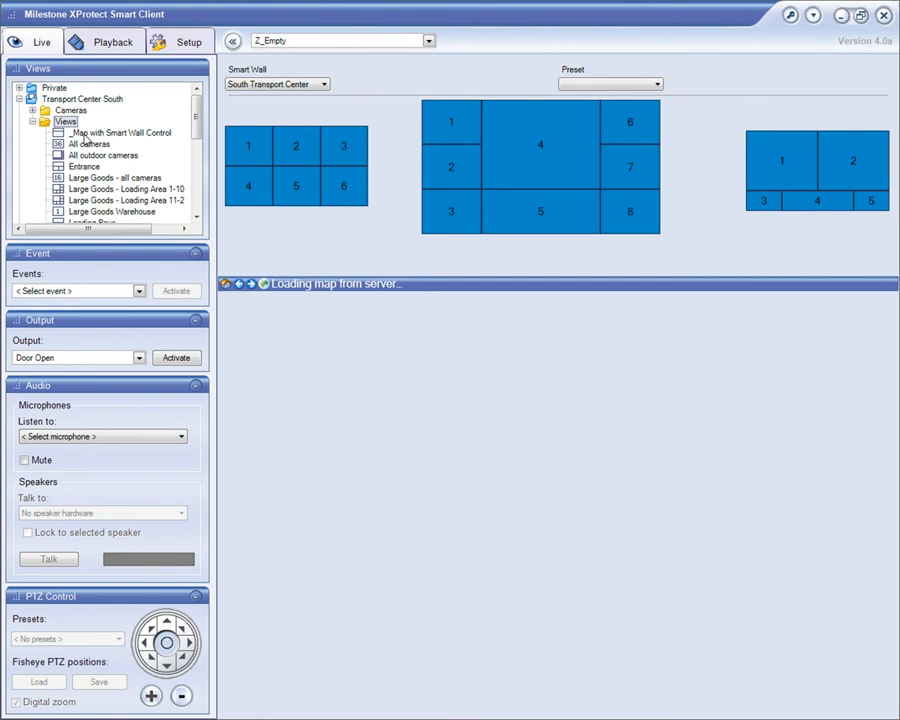
left_click(120, 132)
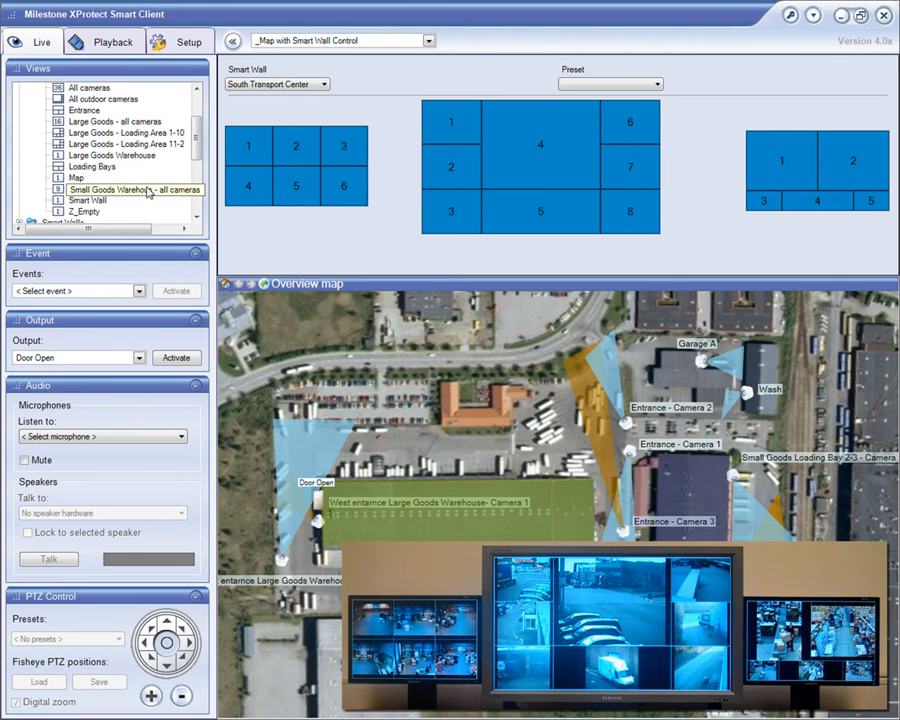
Step: Open 'Small Goods Warehouse - all cameras' and bring up the packing-area camera's options
left_click(133, 189)
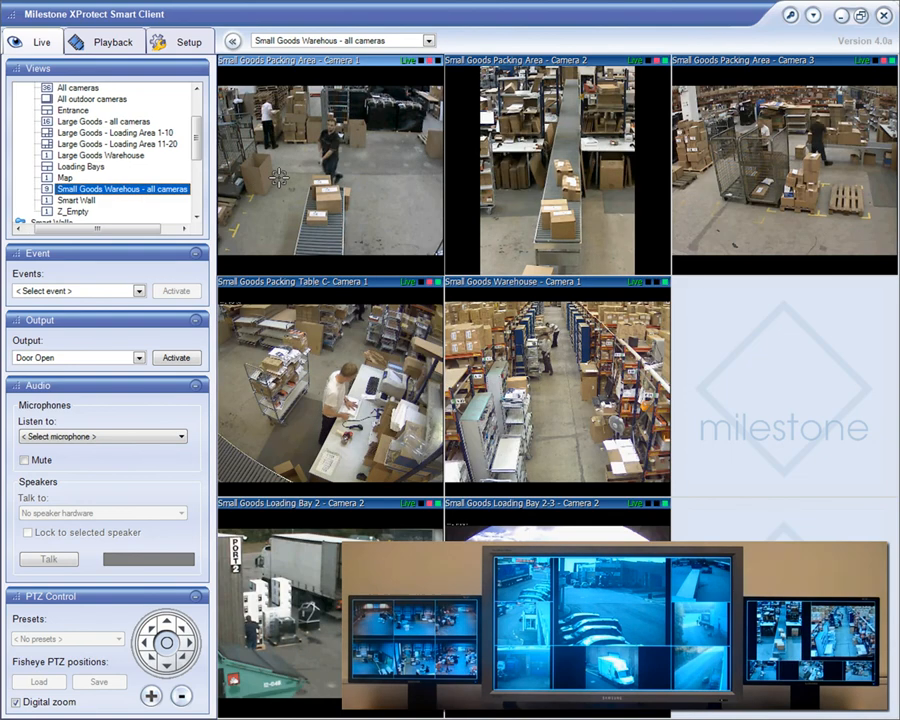
right_click(330, 160)
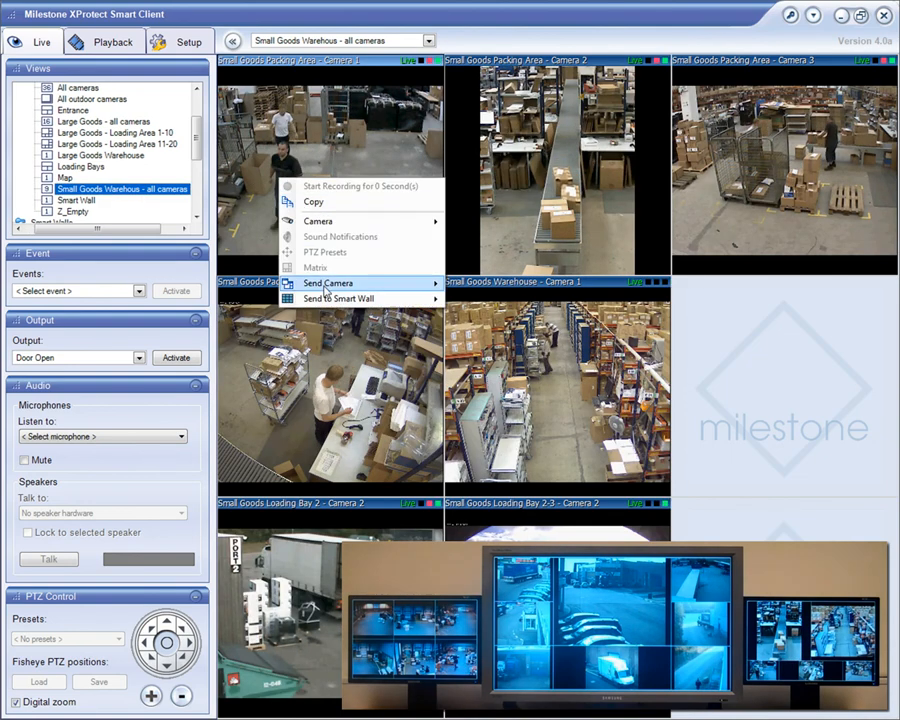
mouse_move(337, 298)
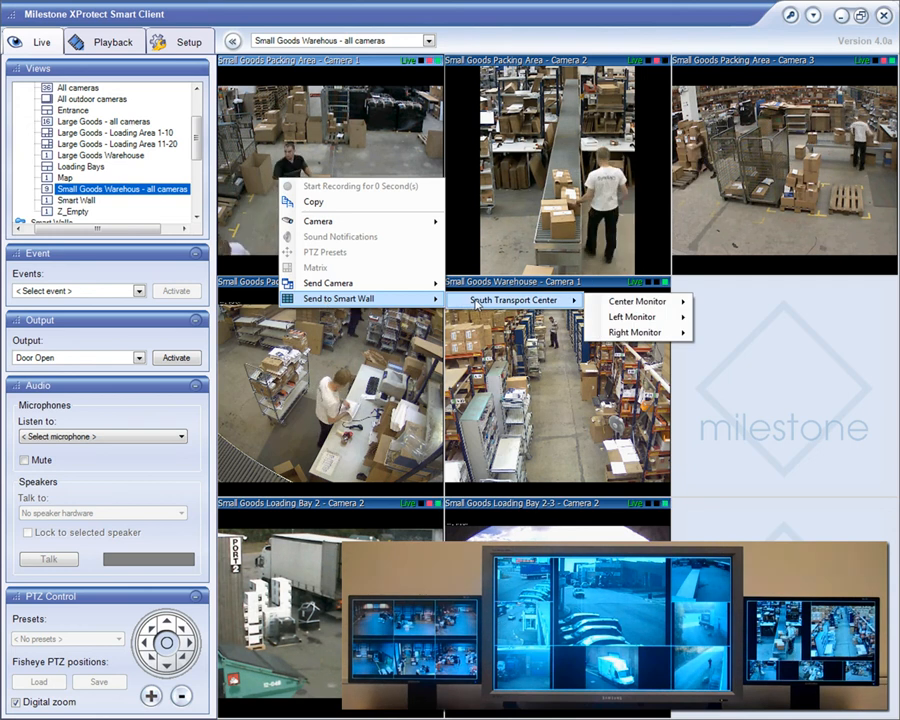
mouse_move(637, 301)
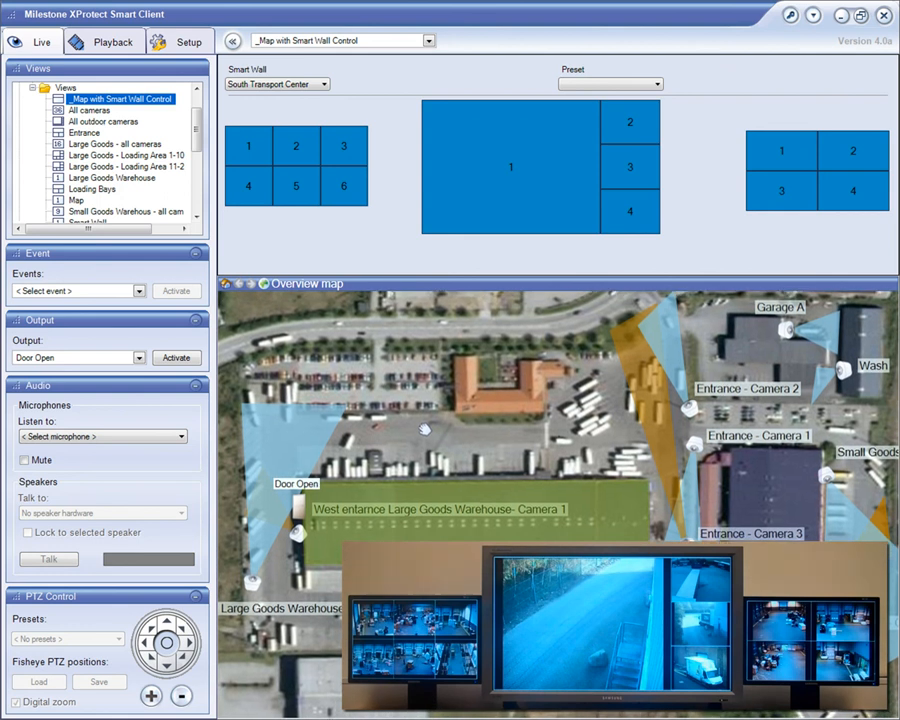
right_click(295, 186)
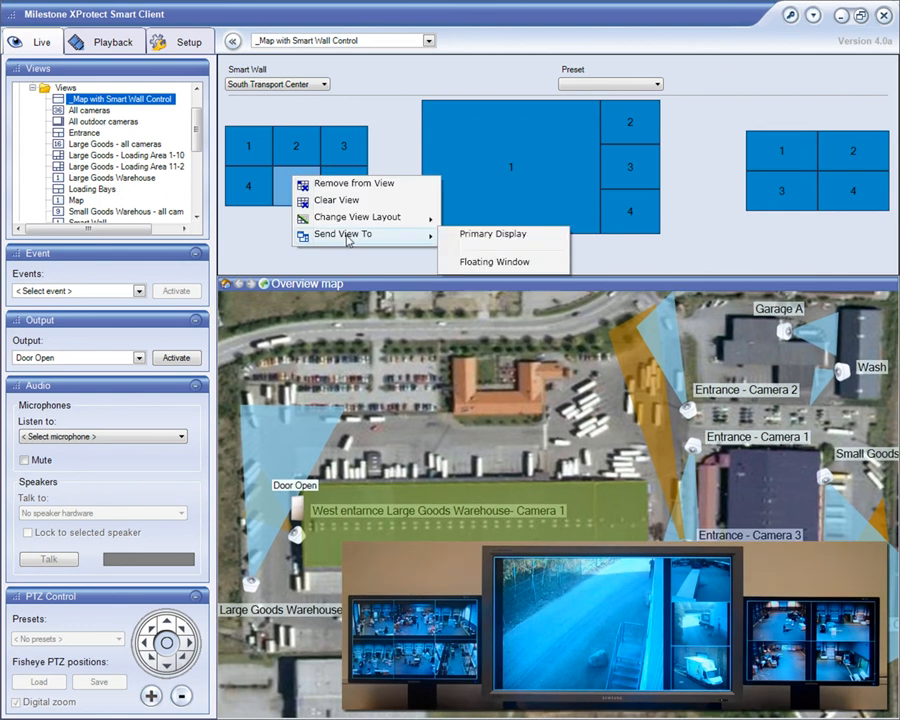
left_click(493, 261)
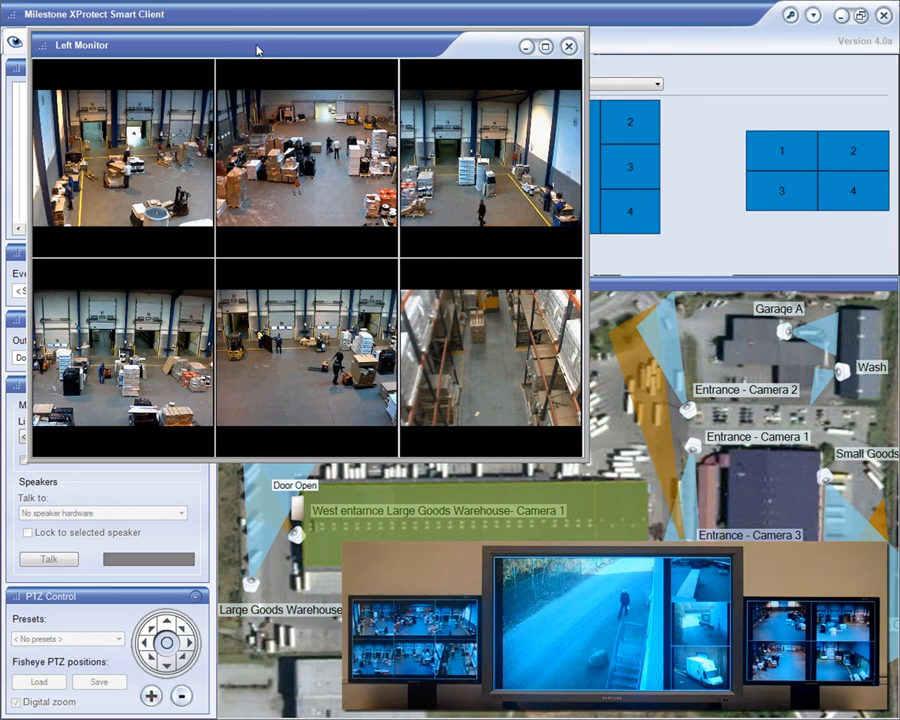
left_click(569, 46)
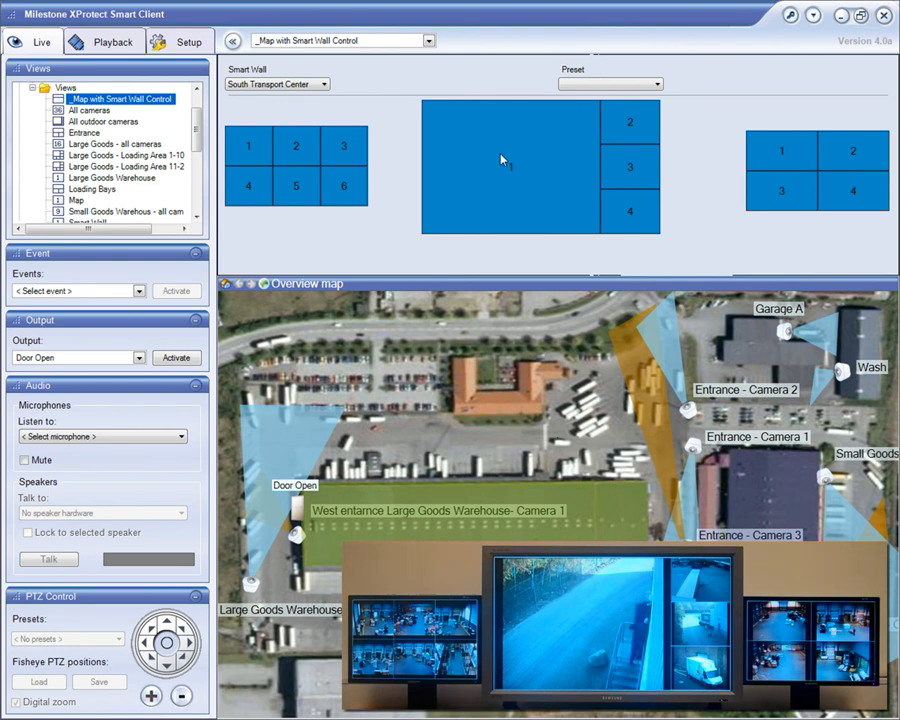
Step: Remove the camera from the centre monitor's large tile and apply a five-tile 16:9 layout
right_click(505, 160)
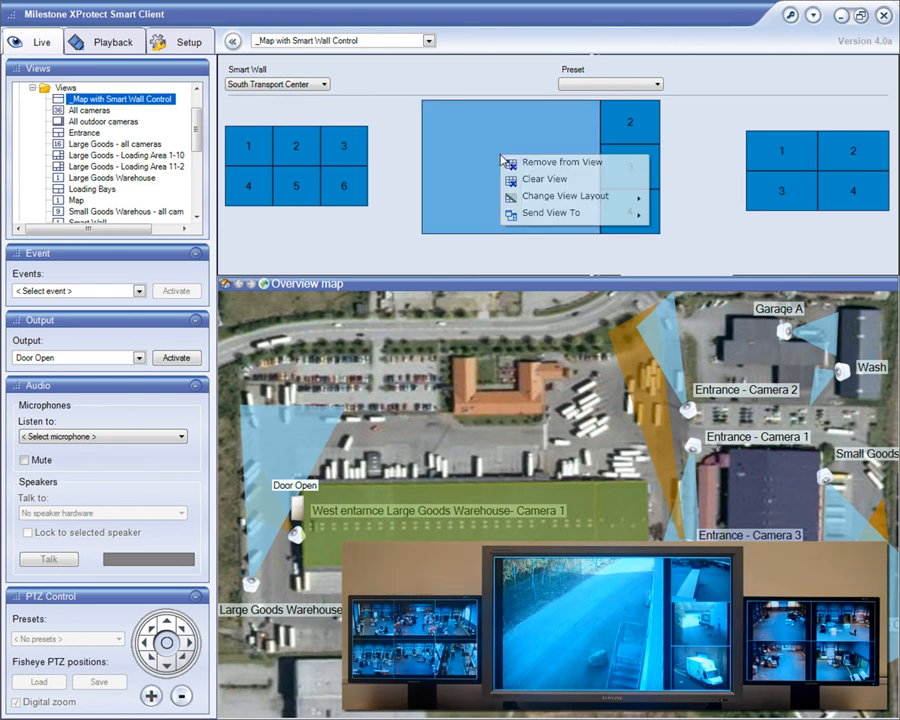
mouse_move(561, 162)
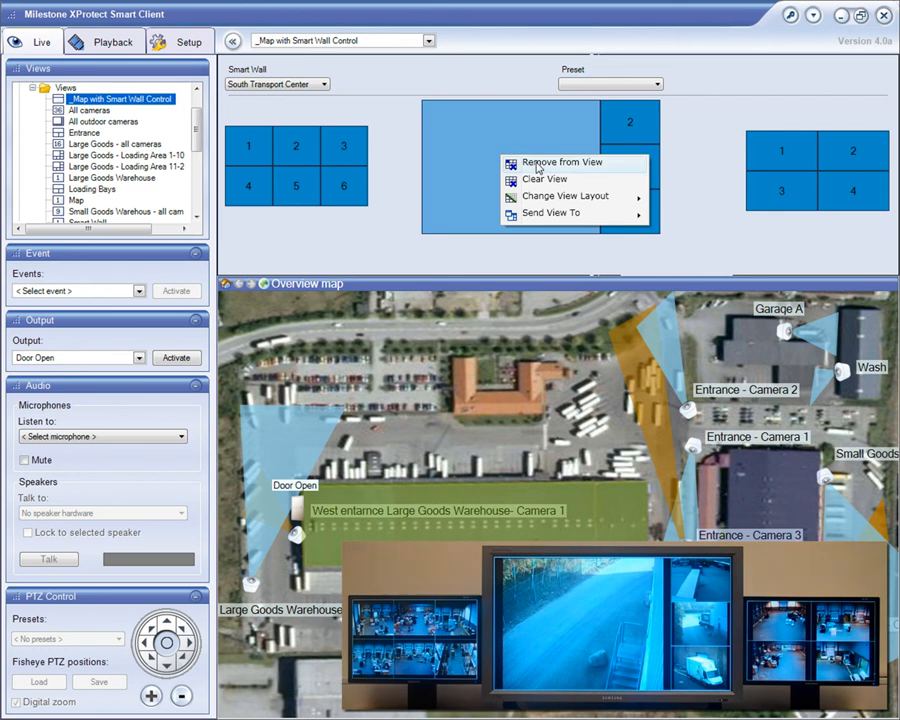
left_click(545, 195)
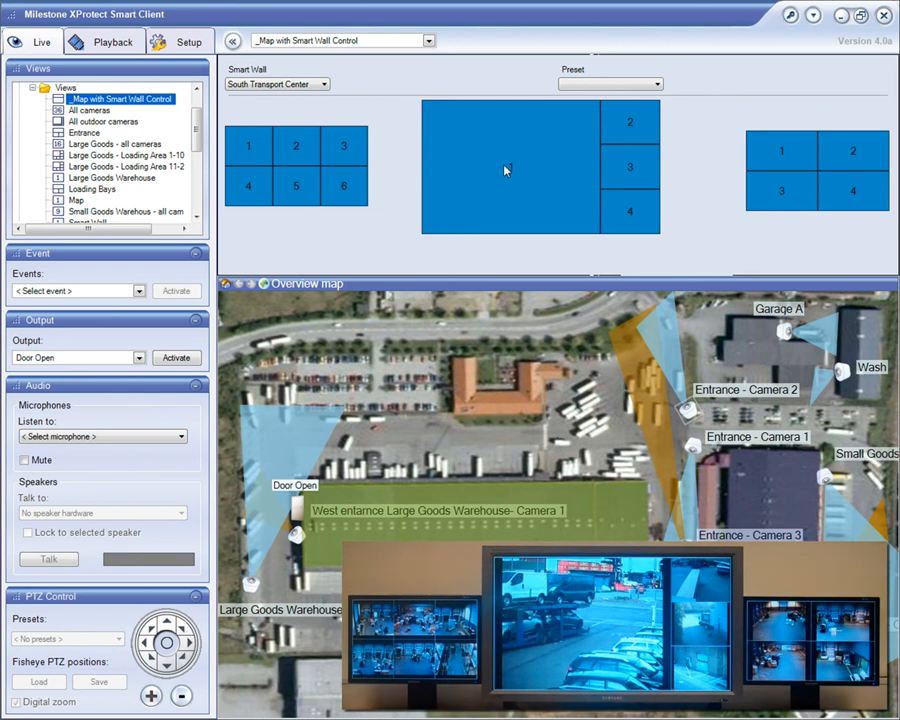
right_click(505, 168)
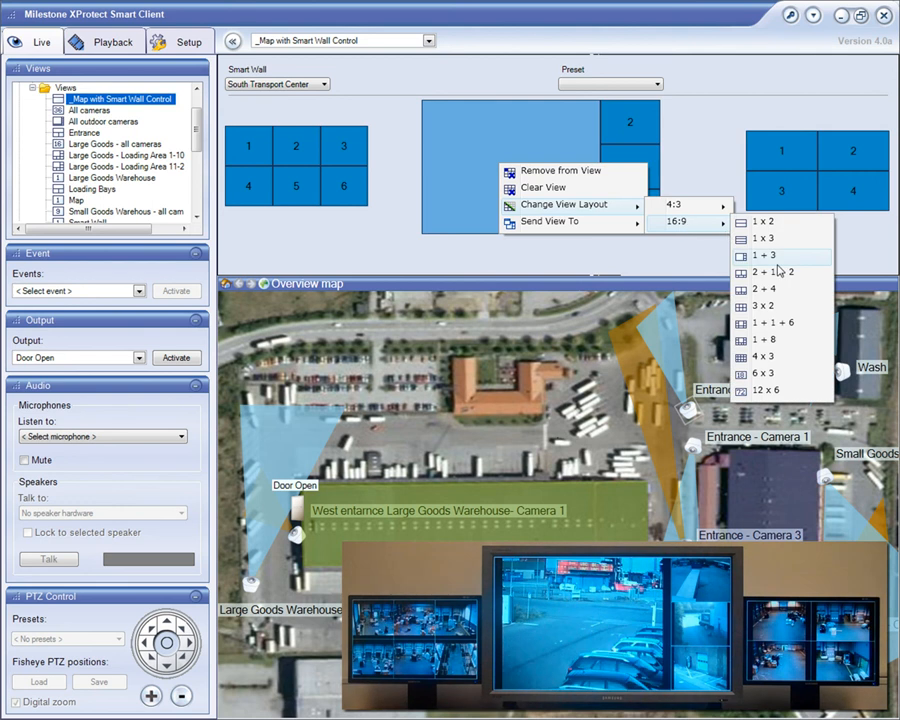
left_click(765, 254)
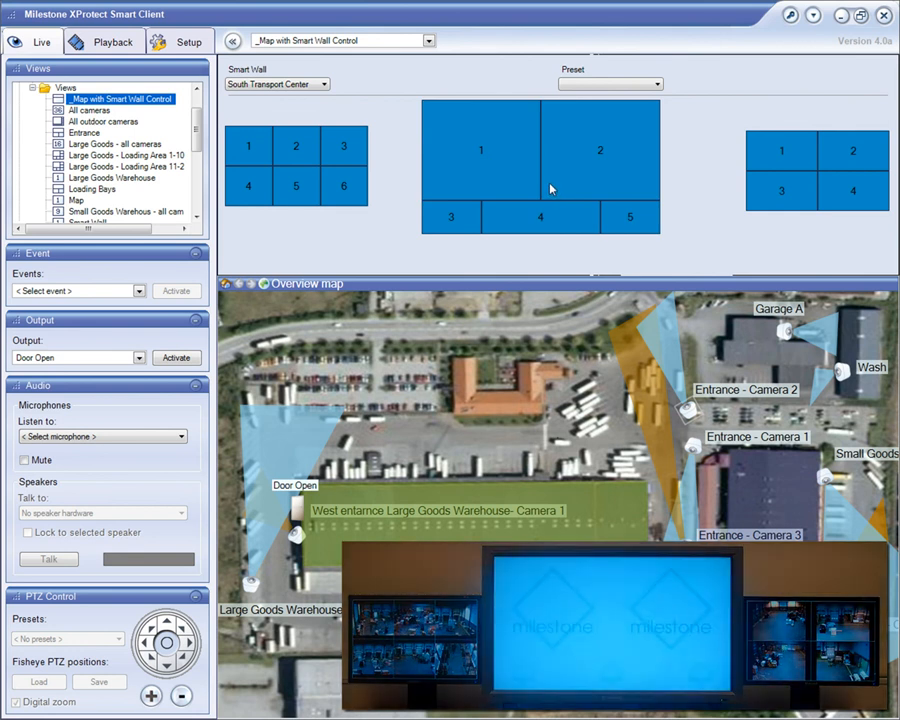
mouse_move(570, 170)
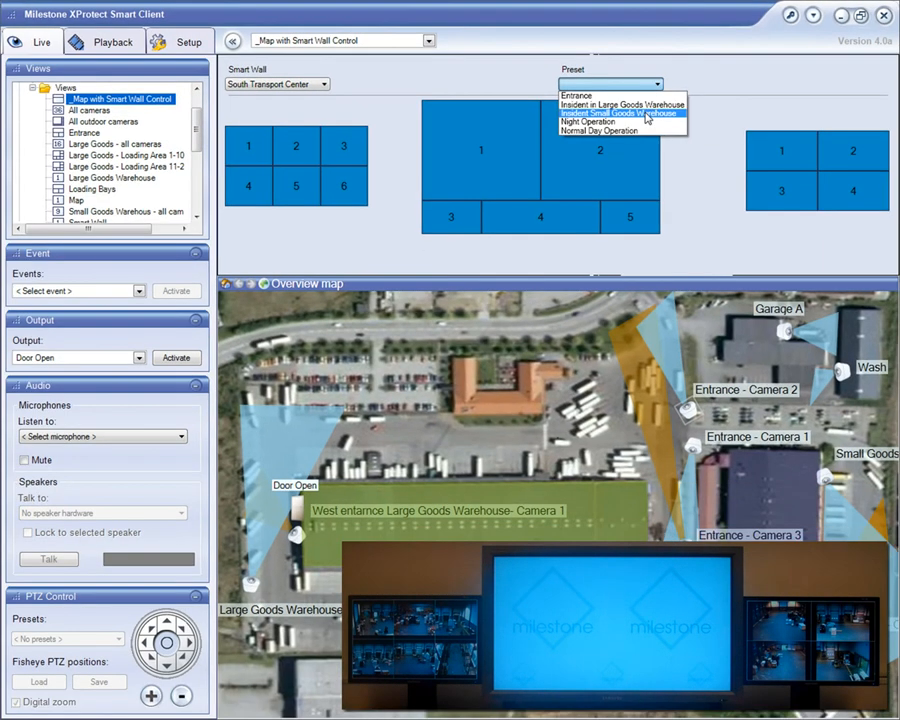
Step: Apply the 'Insident Small Goods Warehouse' preset to the South Transport Center wall
left_click(620, 112)
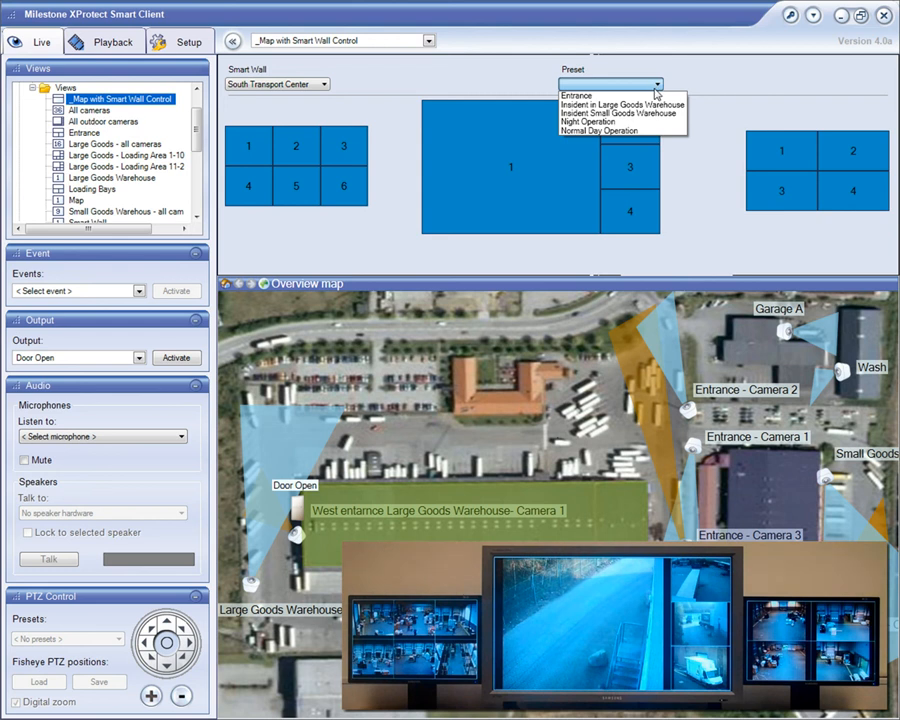
mouse_move(620, 113)
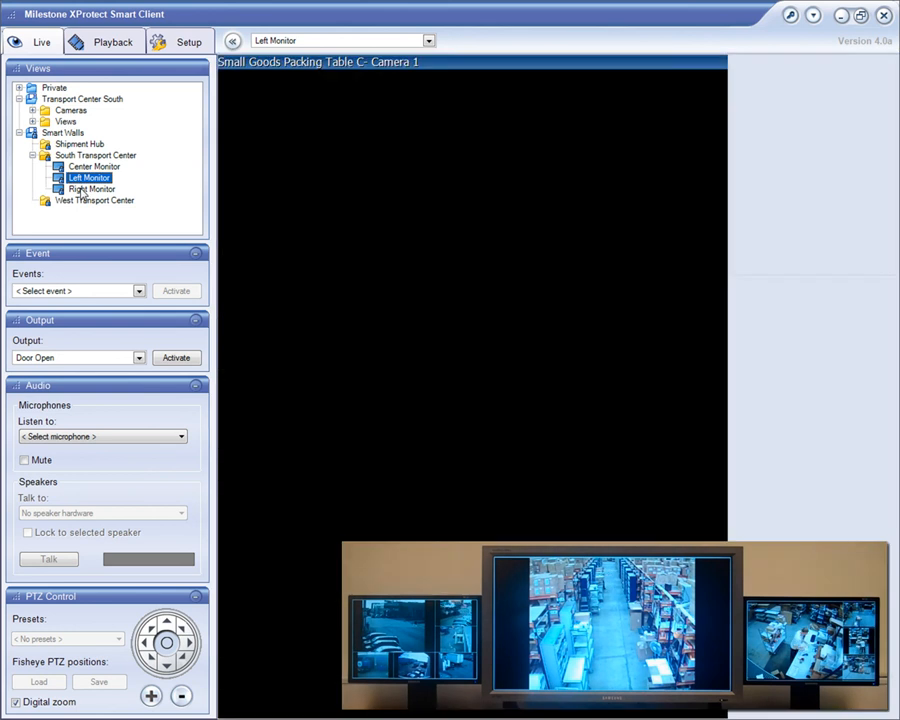
Step: Open South Transport Center's Right Monitor under Smart Walls in the Views tree
left_click(92, 189)
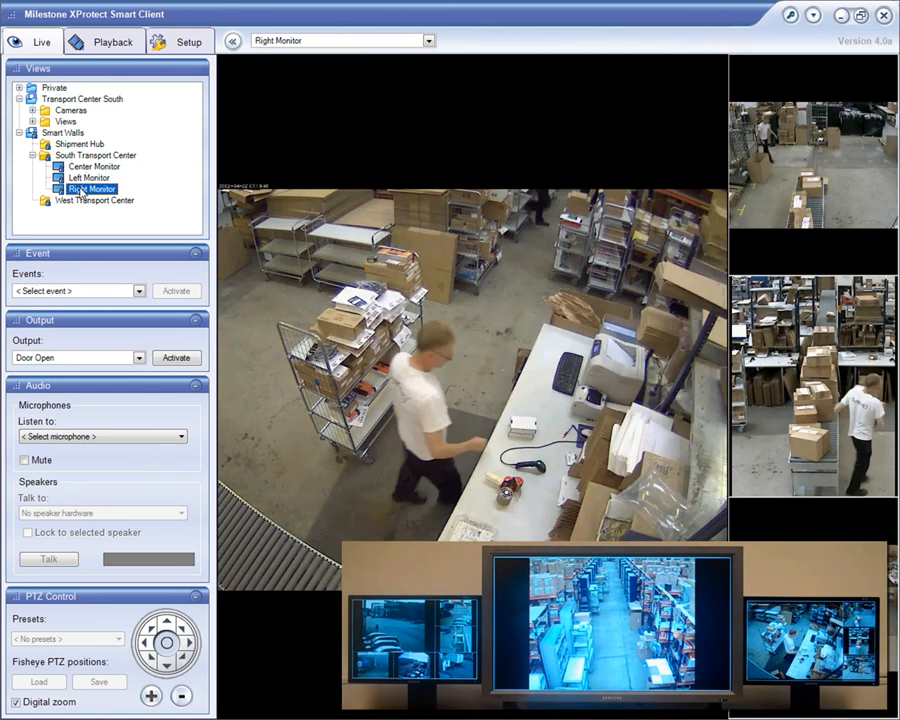